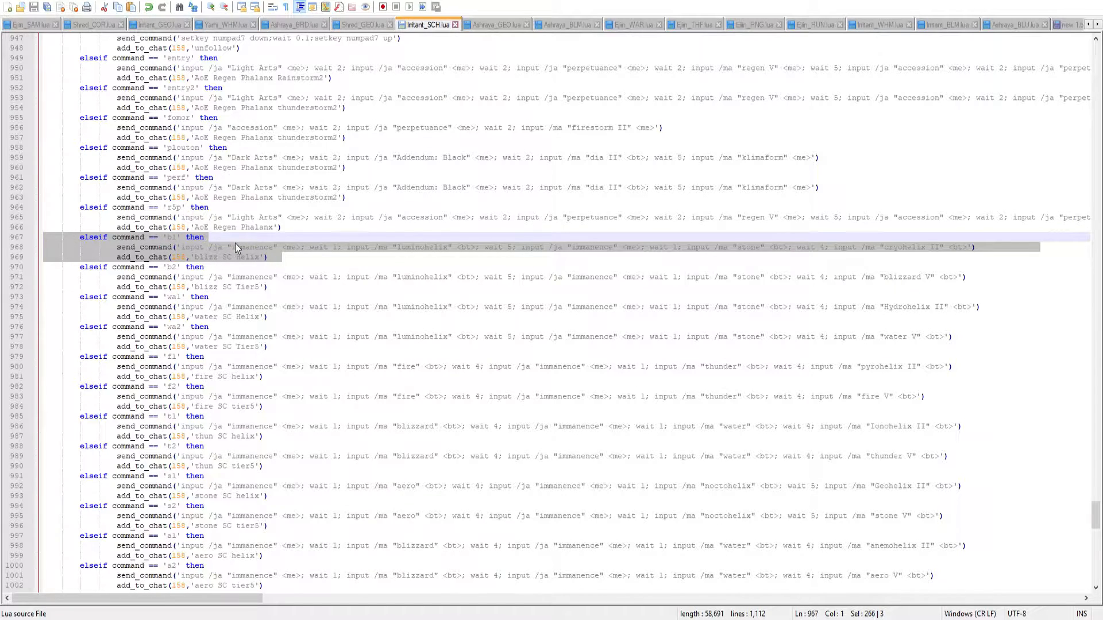
# - Relay a //send command to the scholar character from the FFXI chat line
pyautogui.click(252, 247)
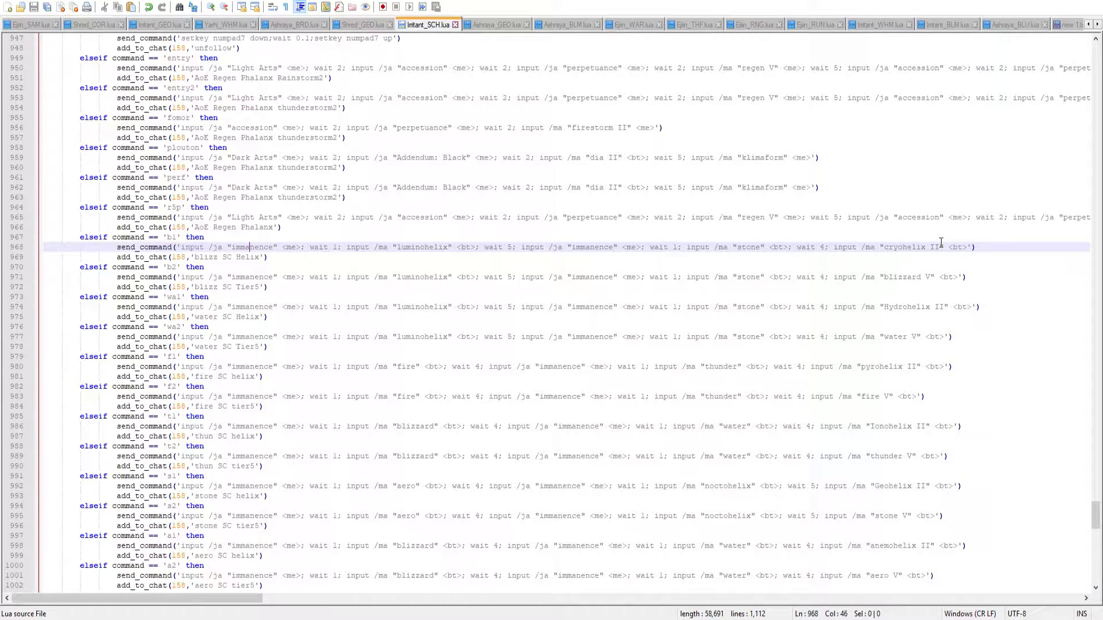
pyautogui.moveTo(911, 277)
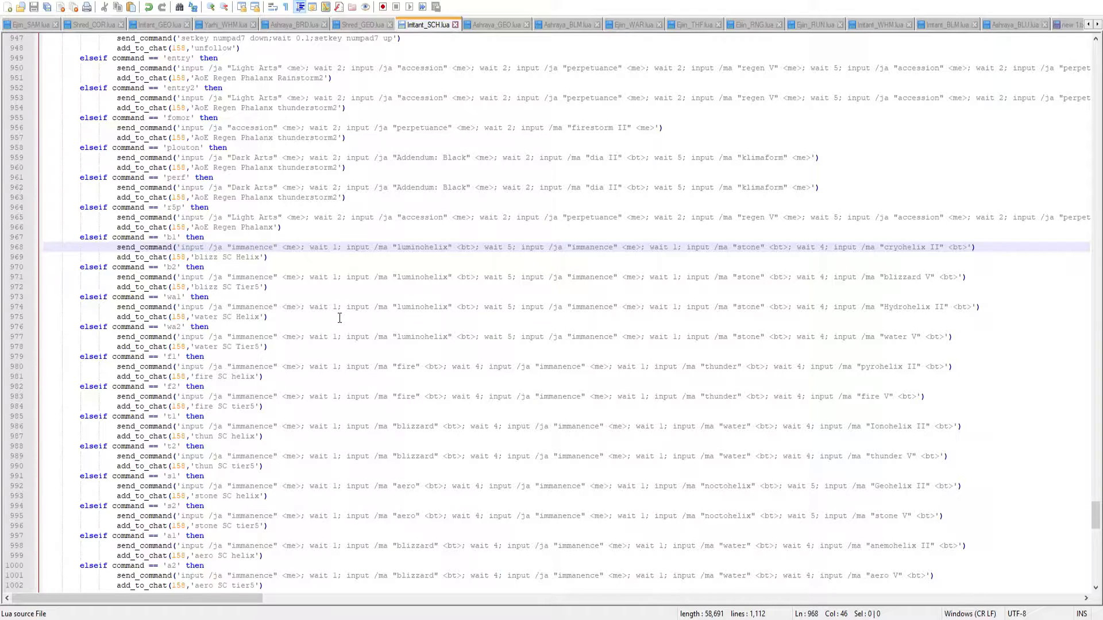
pyautogui.moveTo(269, 528)
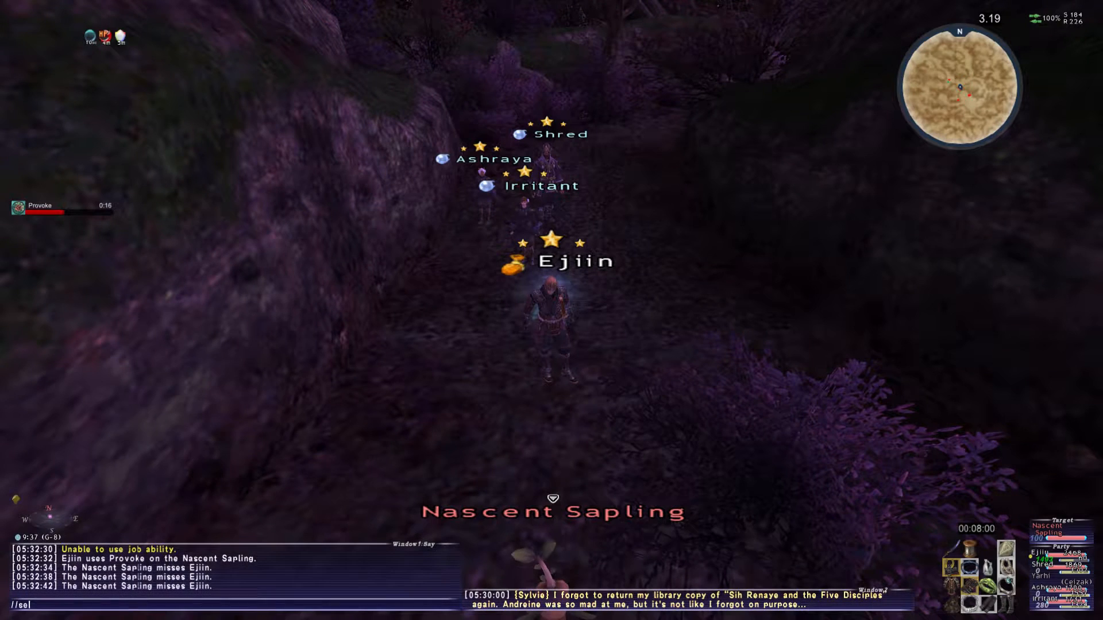
pyautogui.write('send irritant //gl')
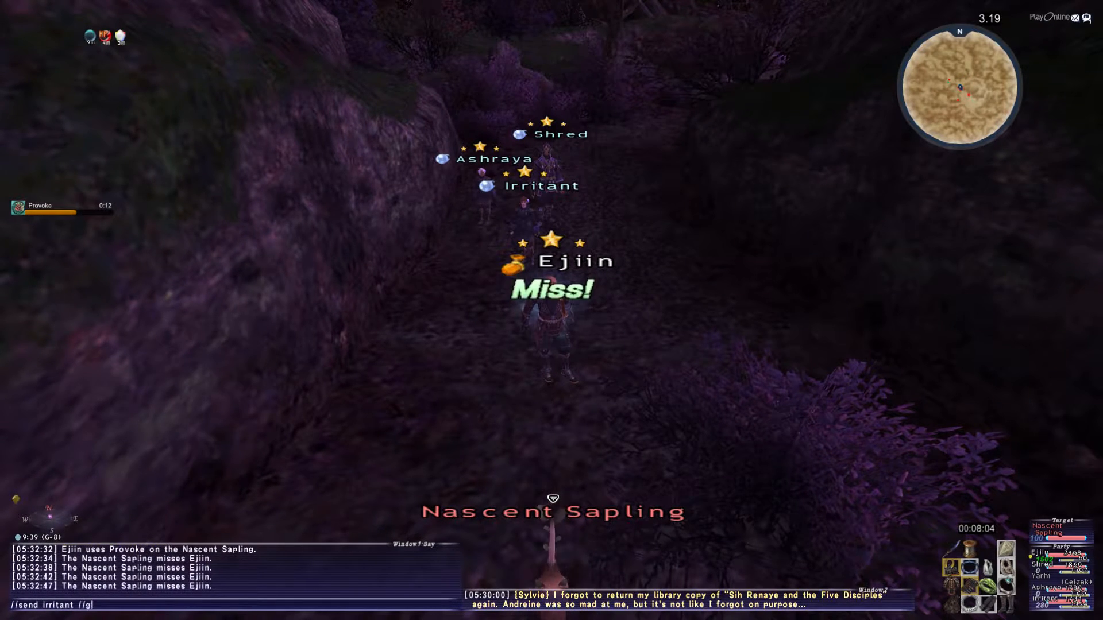
pyautogui.write('s c')
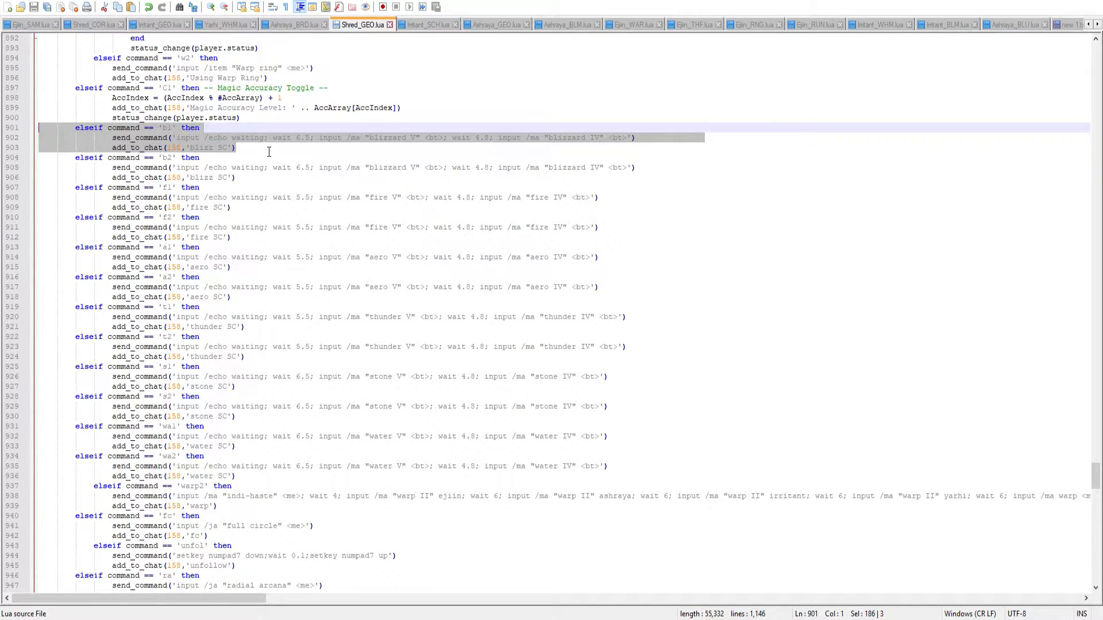
# - Review the b1 blizzard block's 6.5-second wait and echo step in Shred_GEO.lua against Intrant_SCH.lua
pyautogui.click(236, 149)
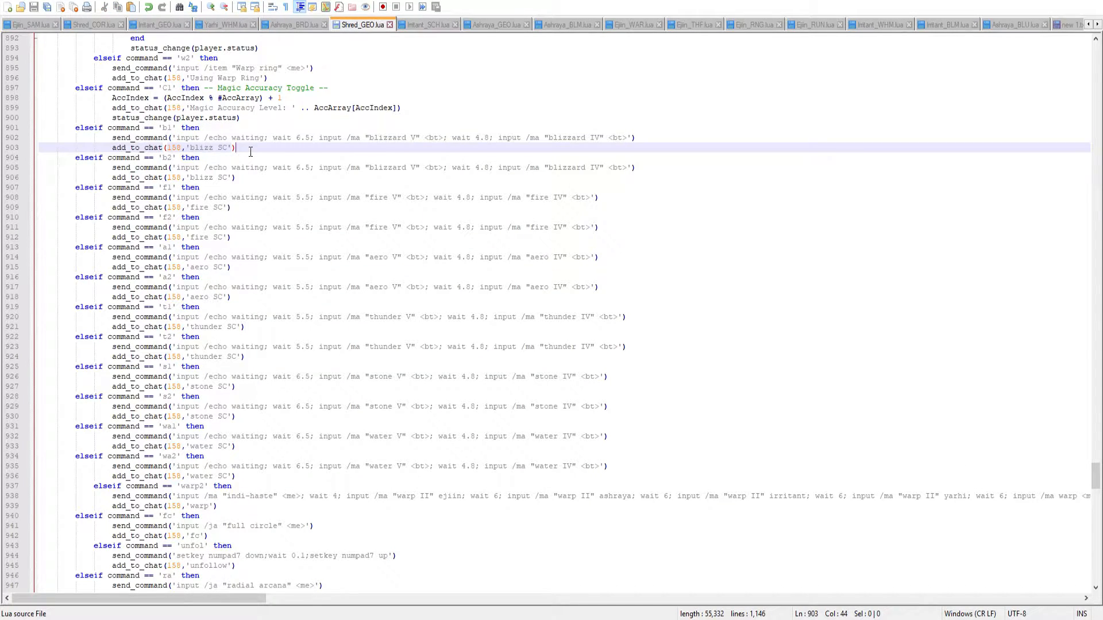
pyautogui.moveTo(242, 152)
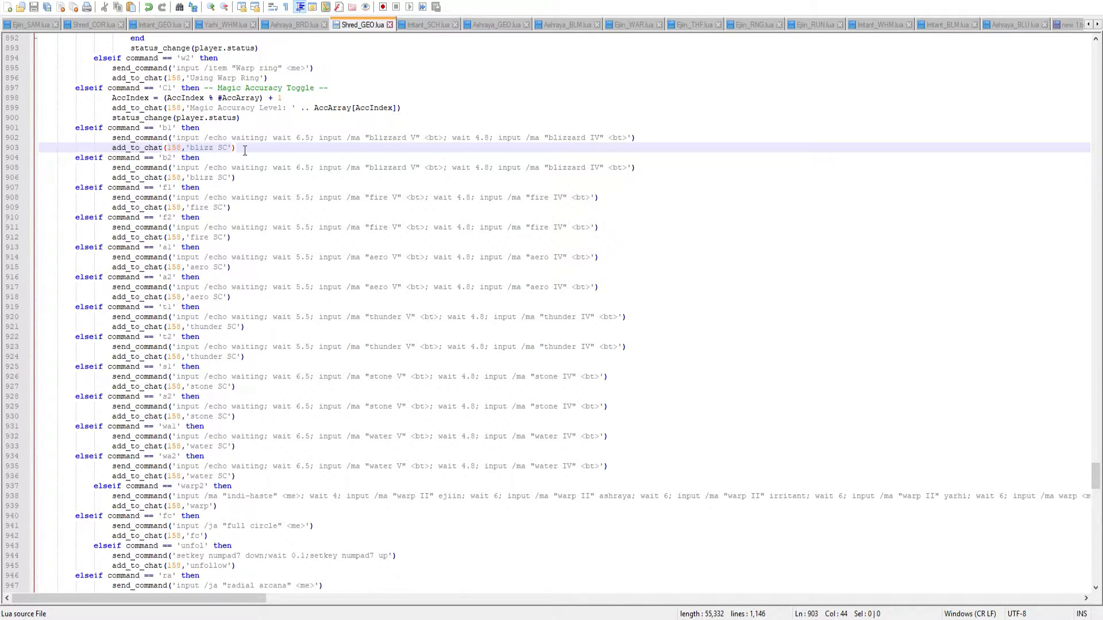
pyautogui.click(238, 148)
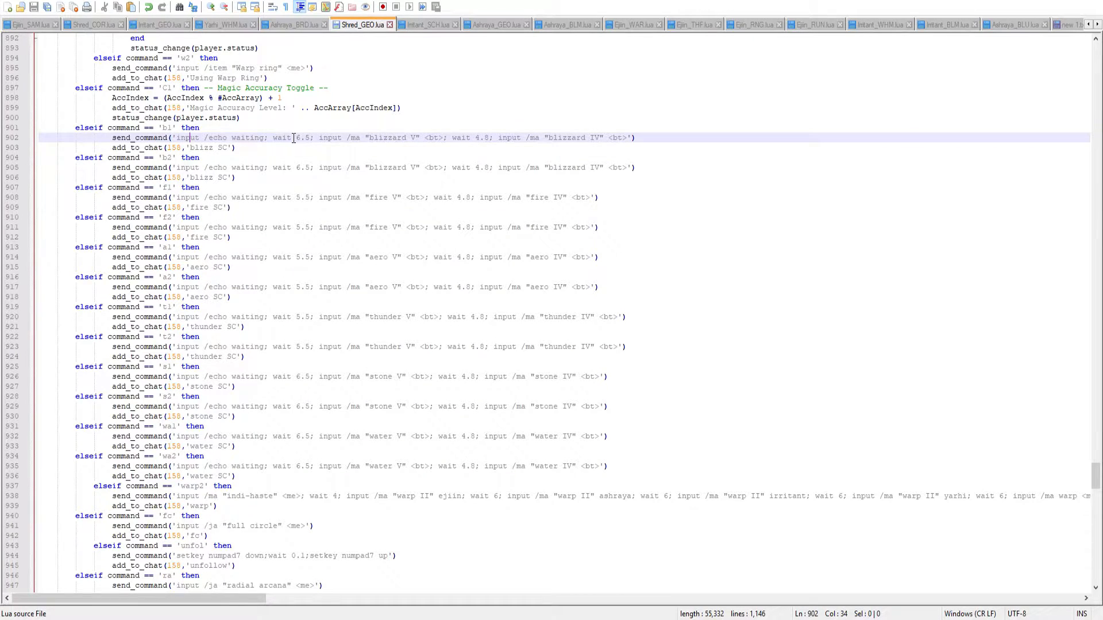
pyautogui.click(248, 148)
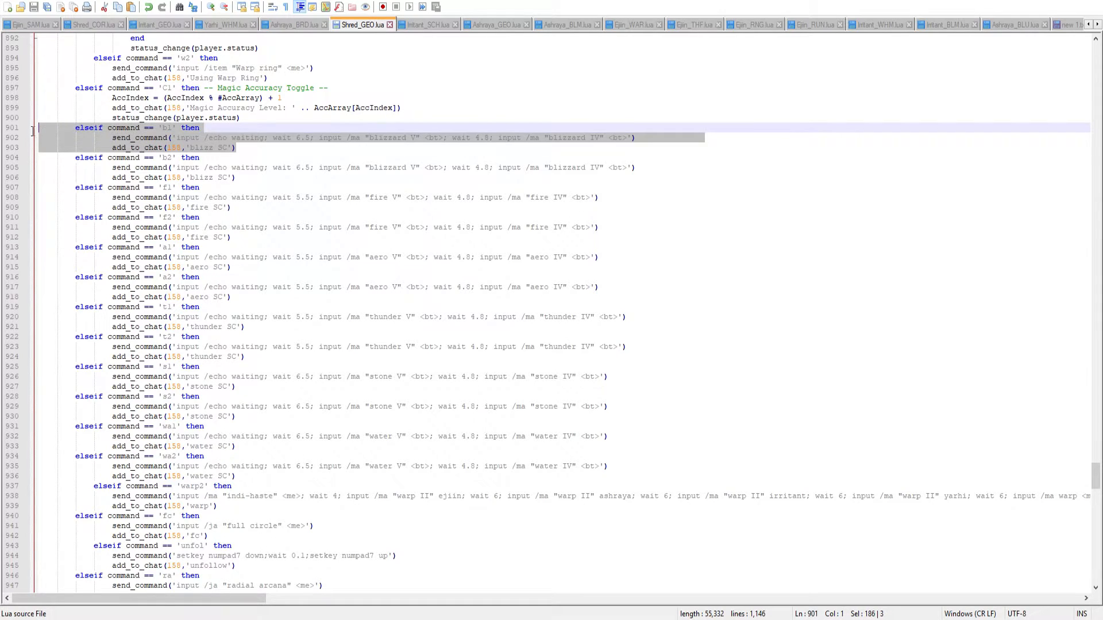
pyautogui.click(185, 136)
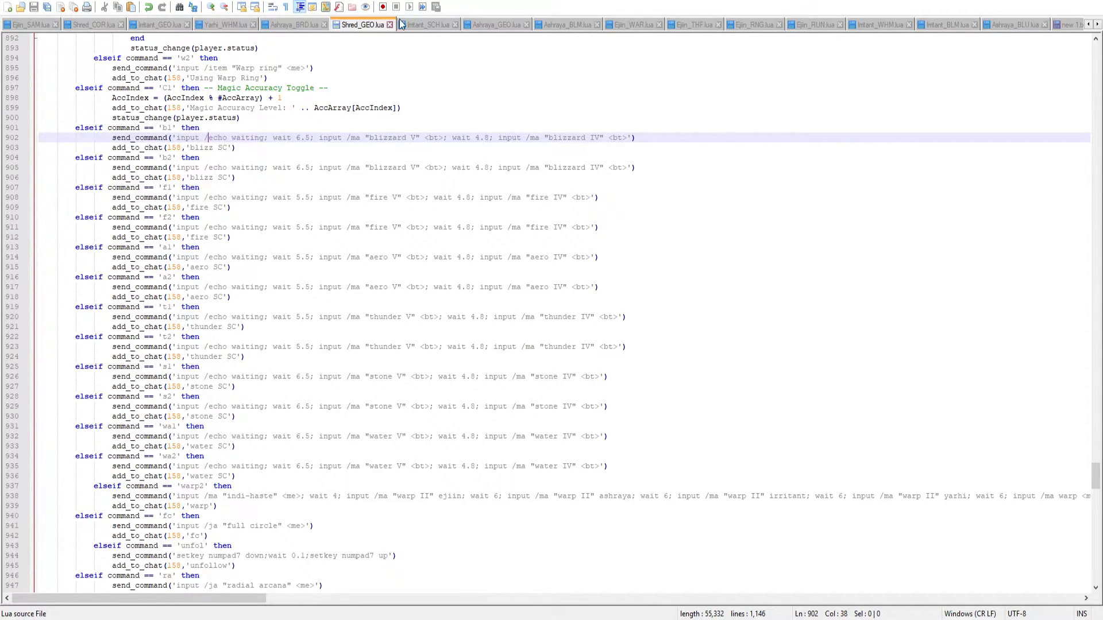
pyautogui.click(427, 24)
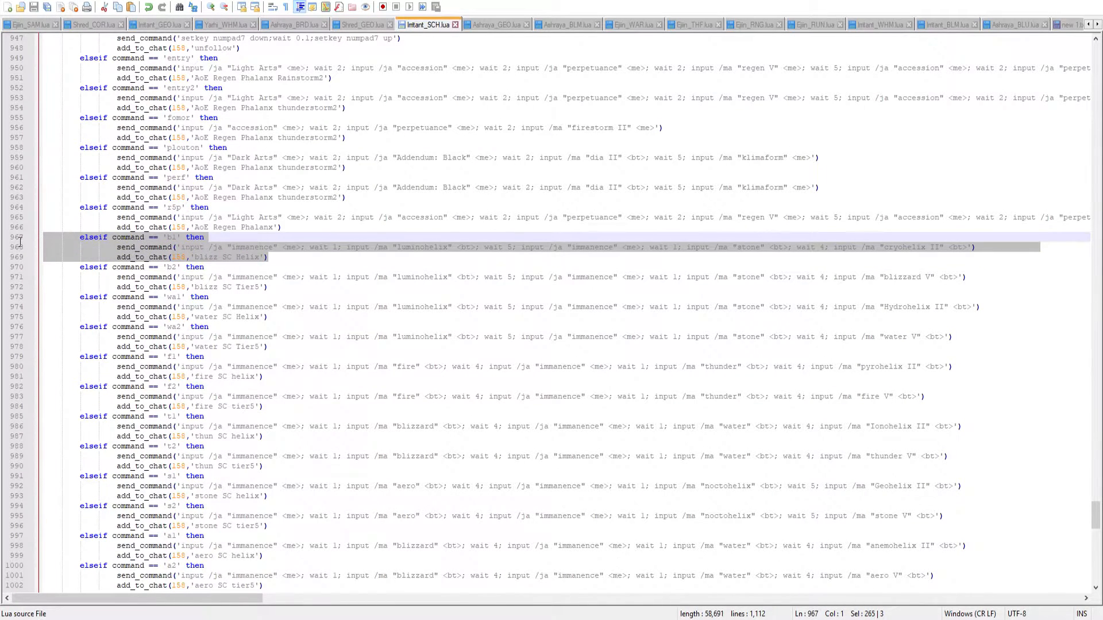
pyautogui.click(361, 24)
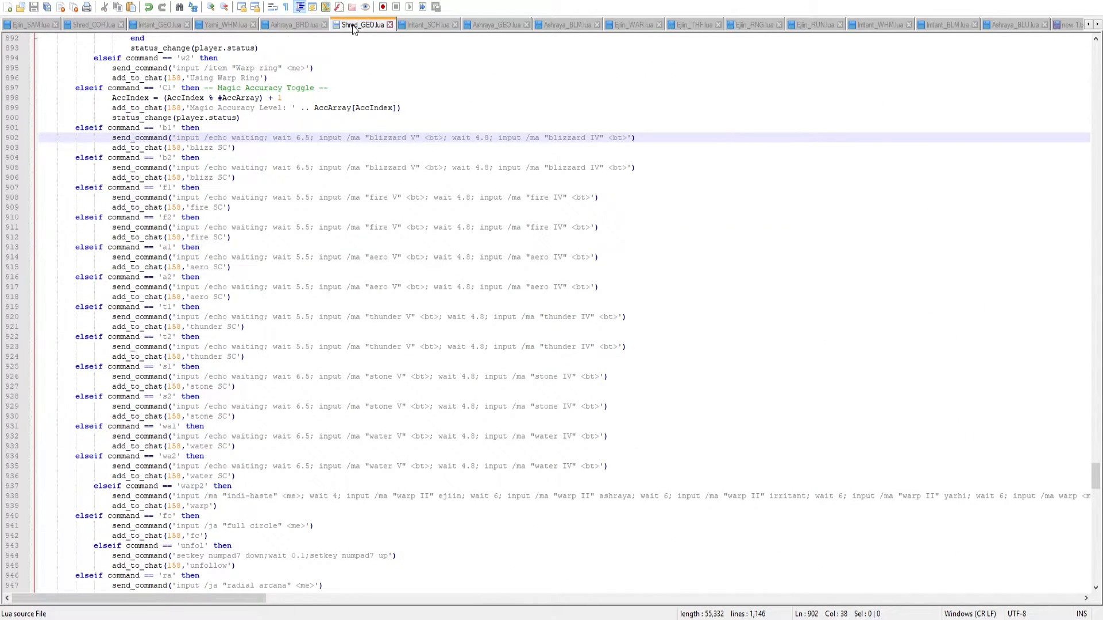
# - Recheck Shred_GEO's b1 nuke wait and condition, then view the b1 line in Ashraya_GEO.lua
pyautogui.click(198, 148)
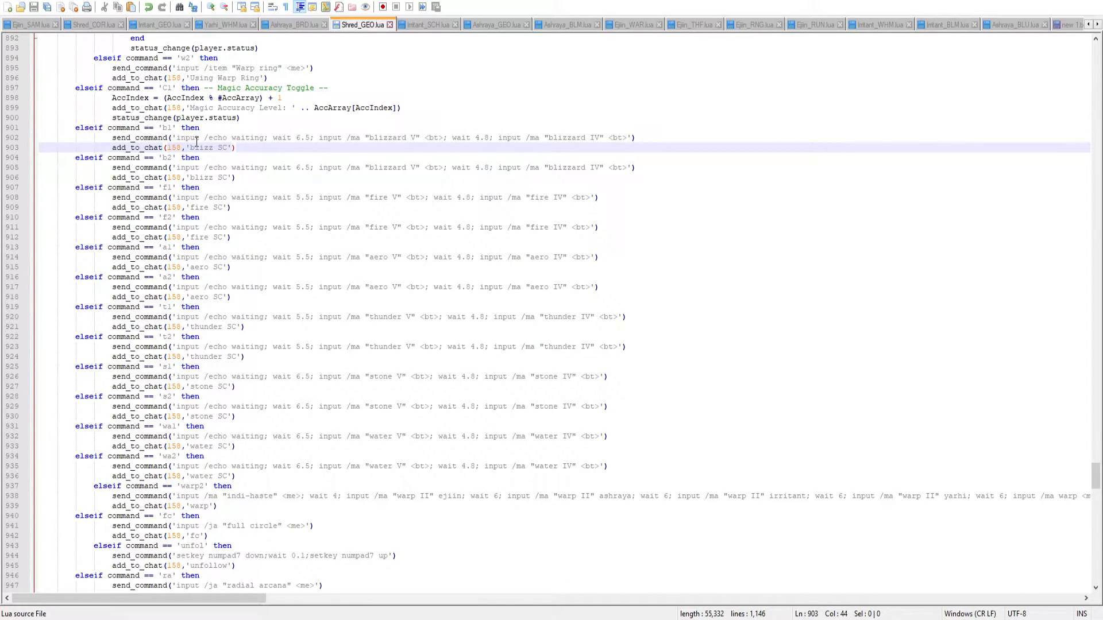
pyautogui.click(305, 137)
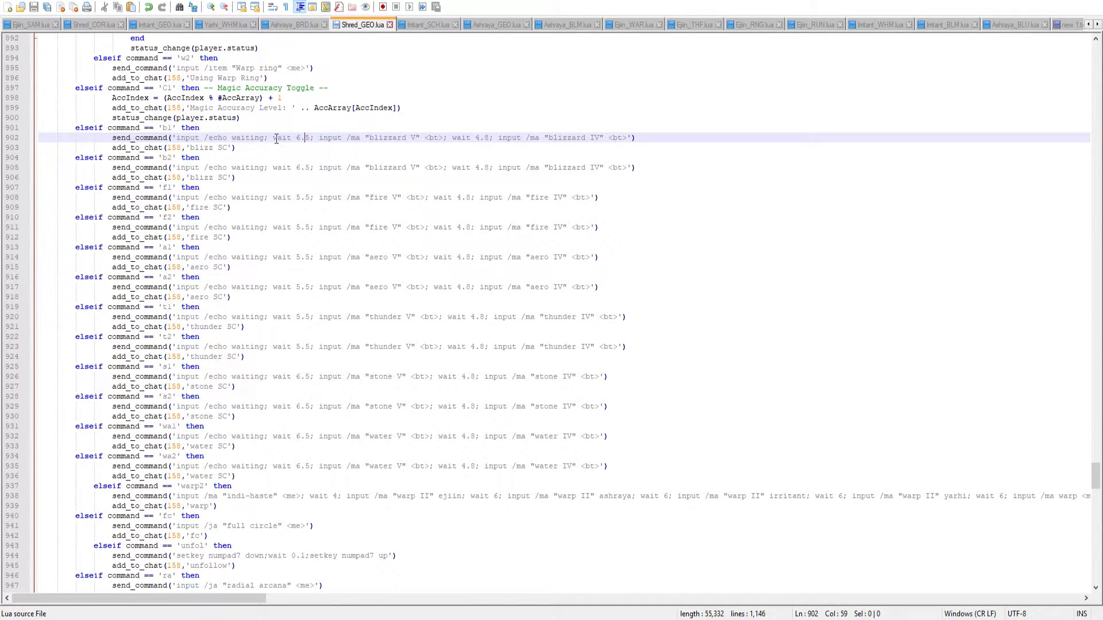
pyautogui.click(401, 136)
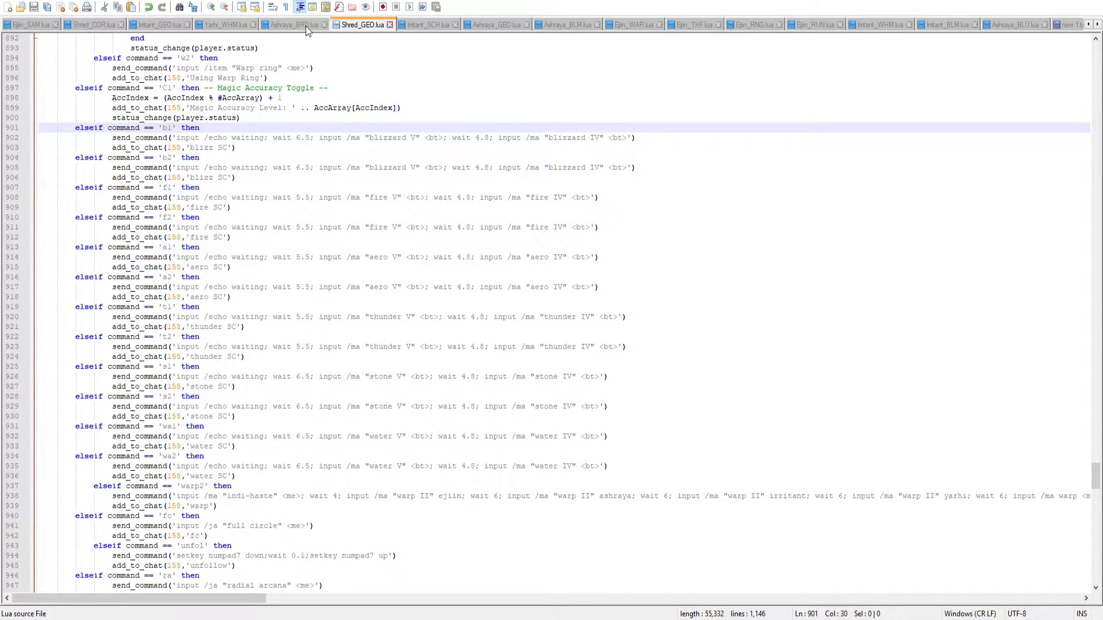
pyautogui.click(497, 24)
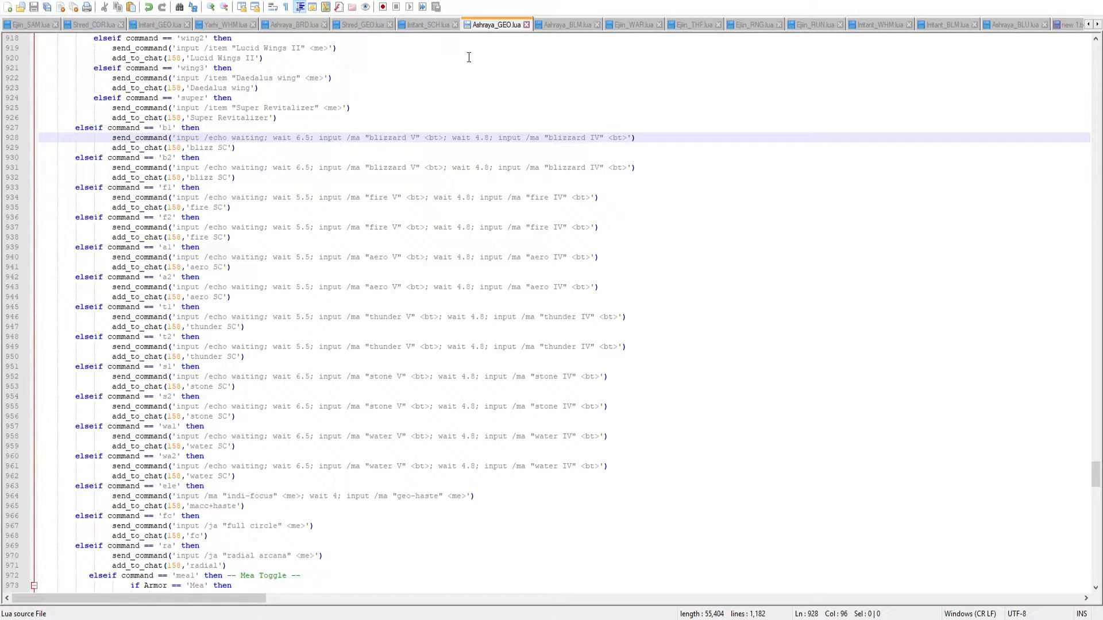
pyautogui.click(237, 148)
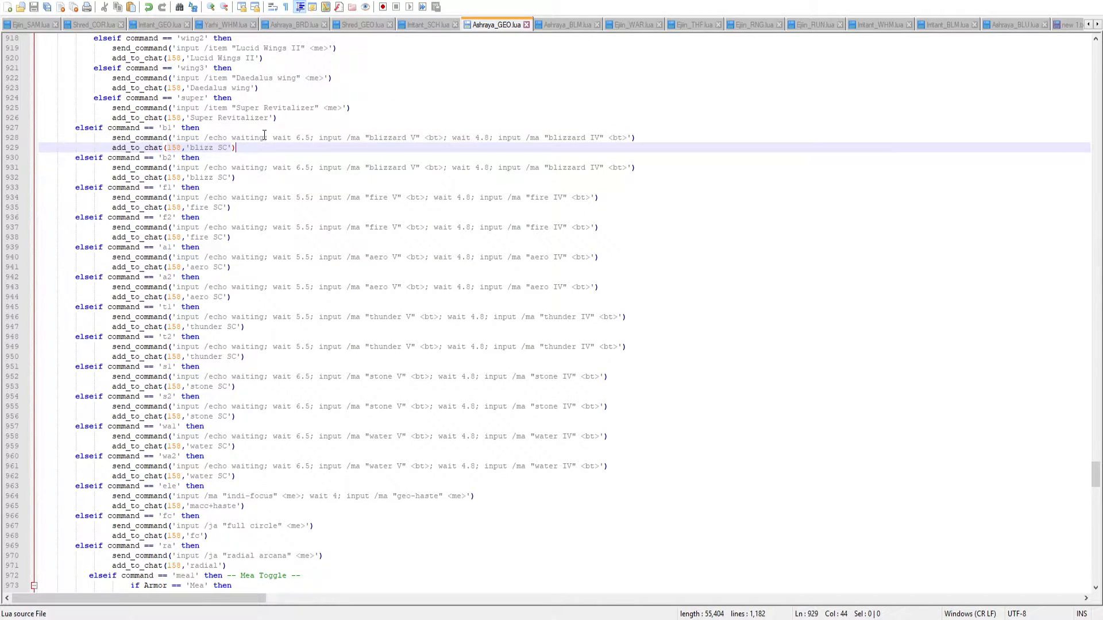
pyautogui.click(568, 25)
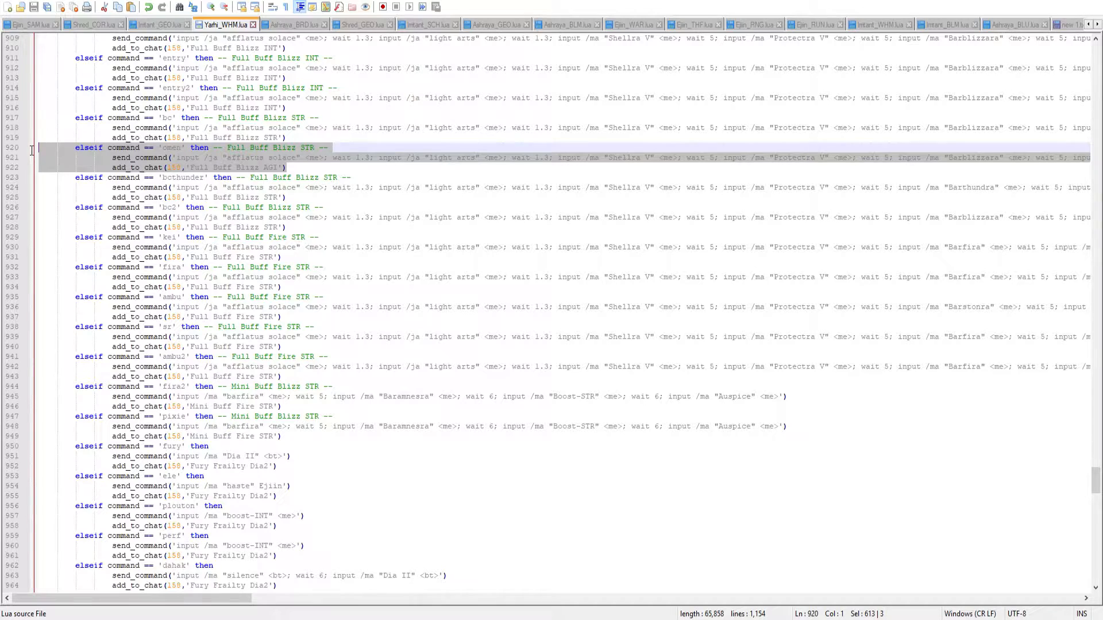
pyautogui.moveTo(294, 169)
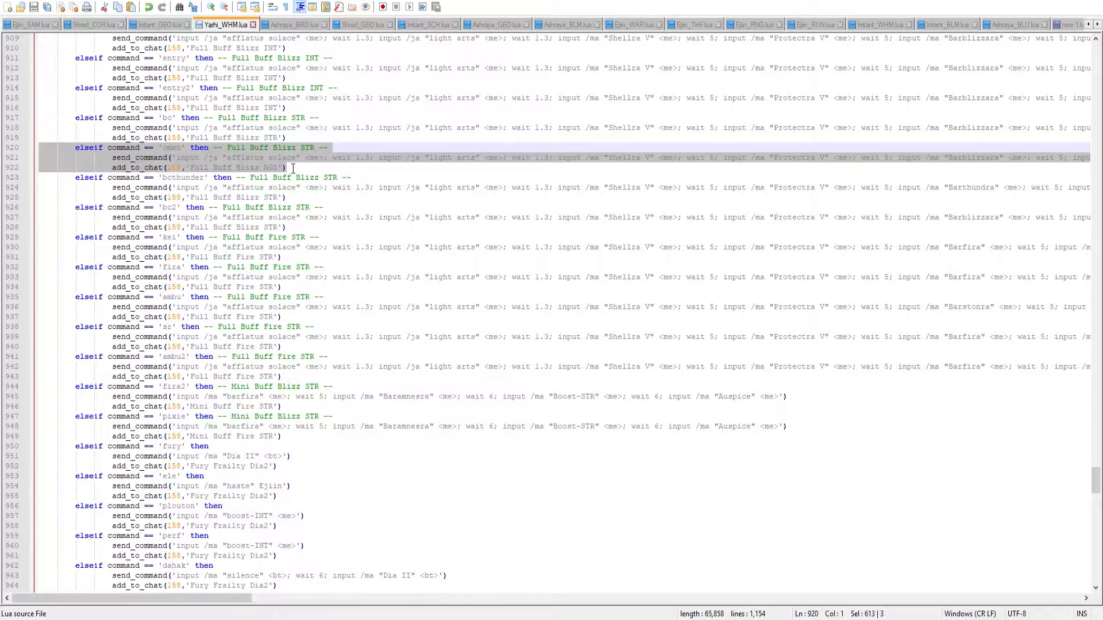
pyautogui.moveTo(135, 165)
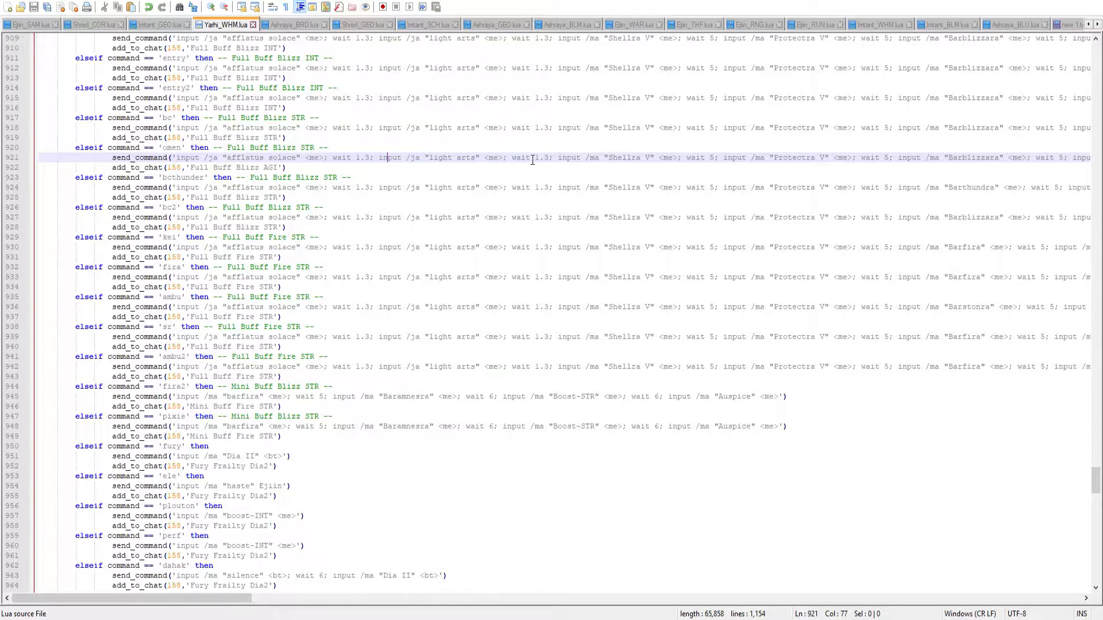
pyautogui.moveTo(650, 161)
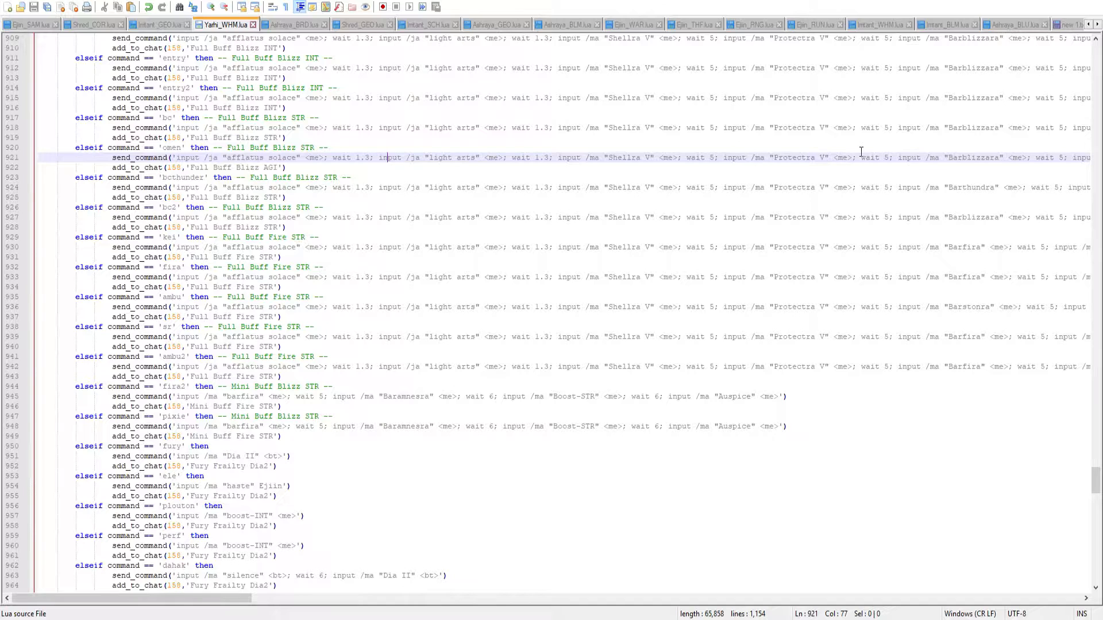
pyautogui.moveTo(416, 234)
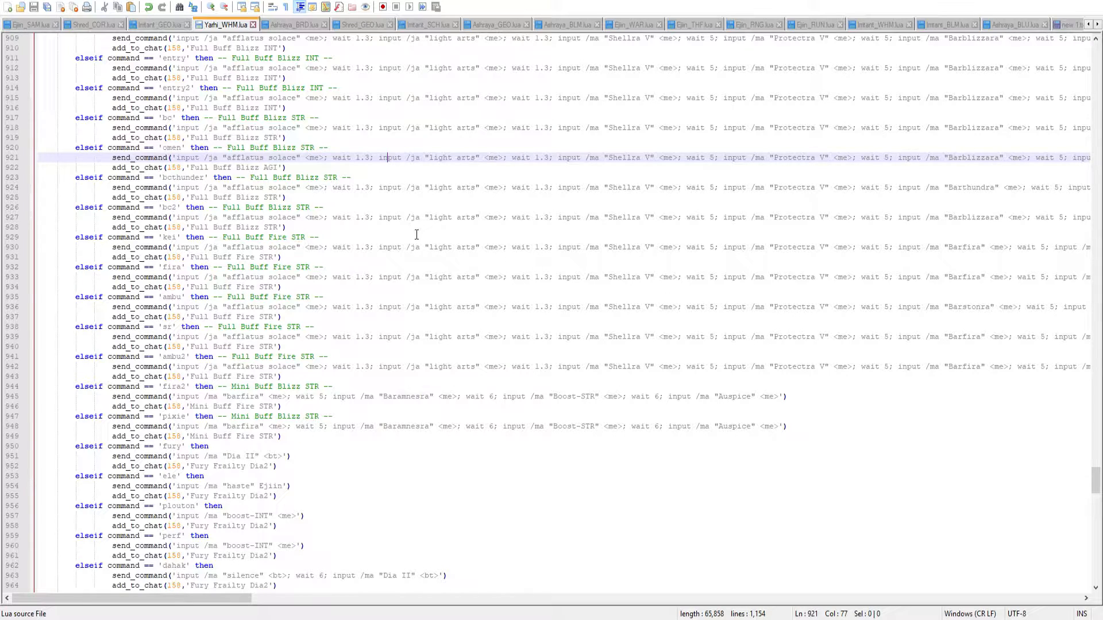
# - Select the omen block in Ashraya_BRD.lua after reviewing Yarhi_WHM's omen buffs
pyautogui.click(292, 24)
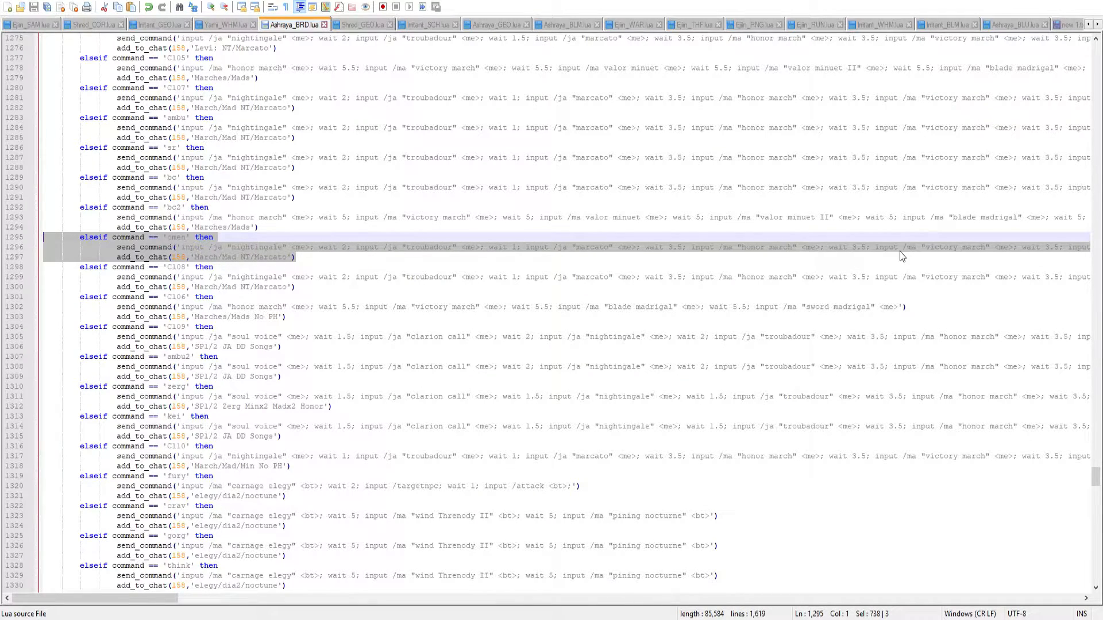
pyautogui.click(299, 256)
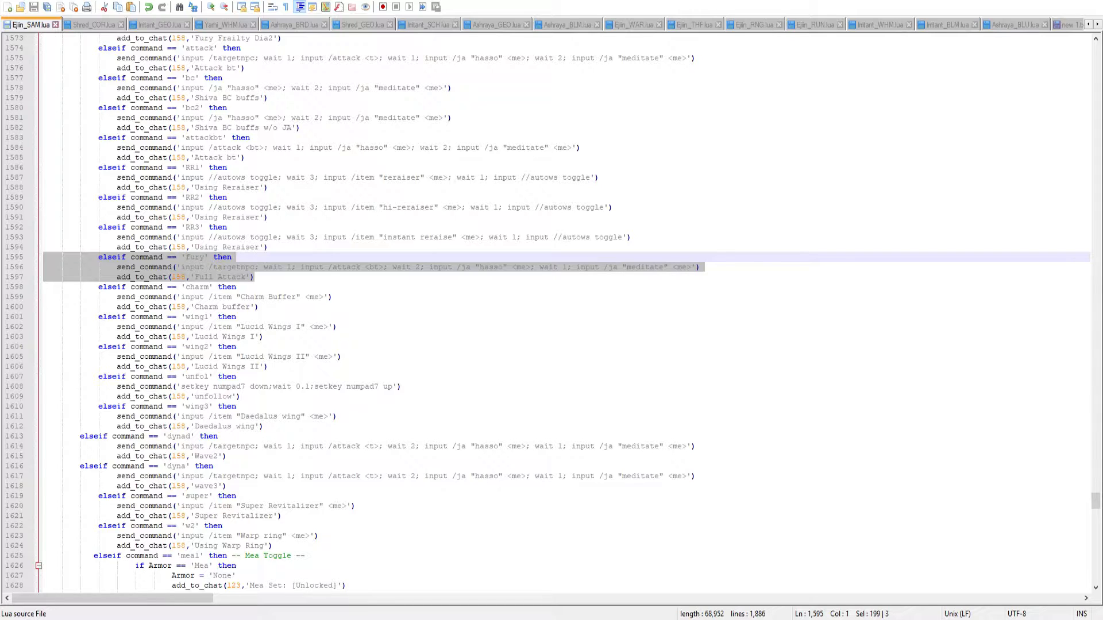
# - Highlight Shred_COR.lua's fury block with its targetnpc/attack command and Fury Frailty Dia2 message
pyautogui.click(89, 24)
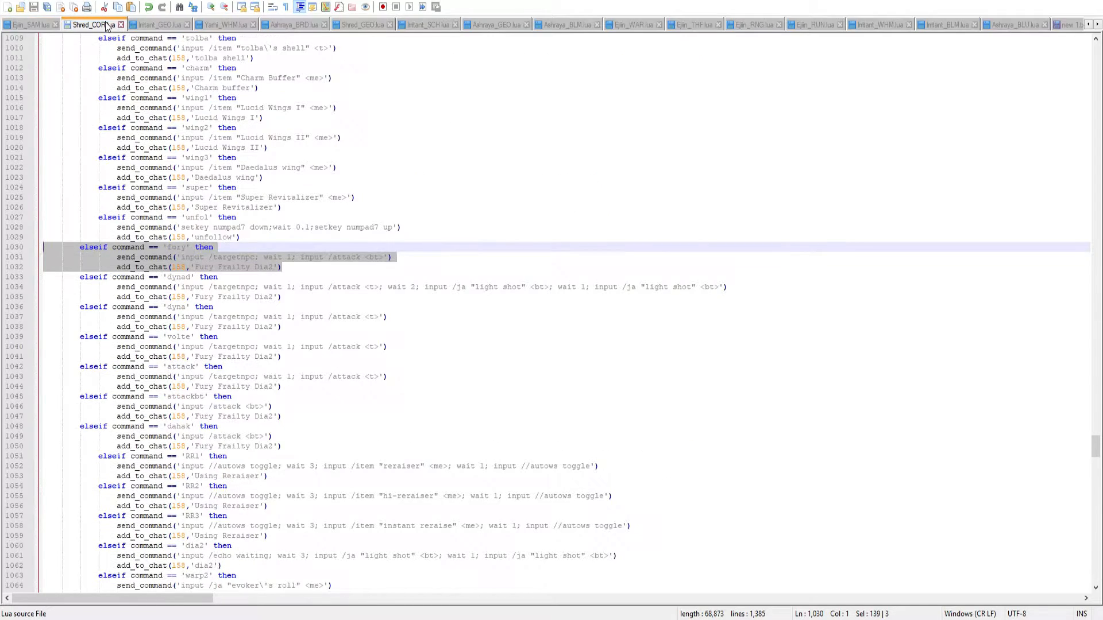
pyautogui.click(309, 256)
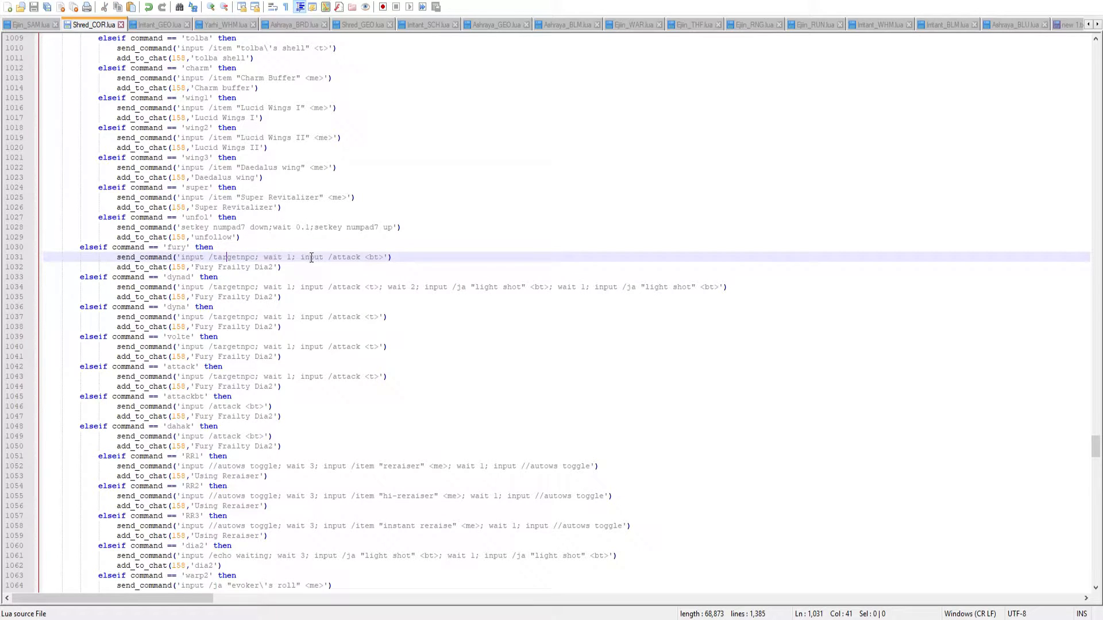
pyautogui.click(340, 256)
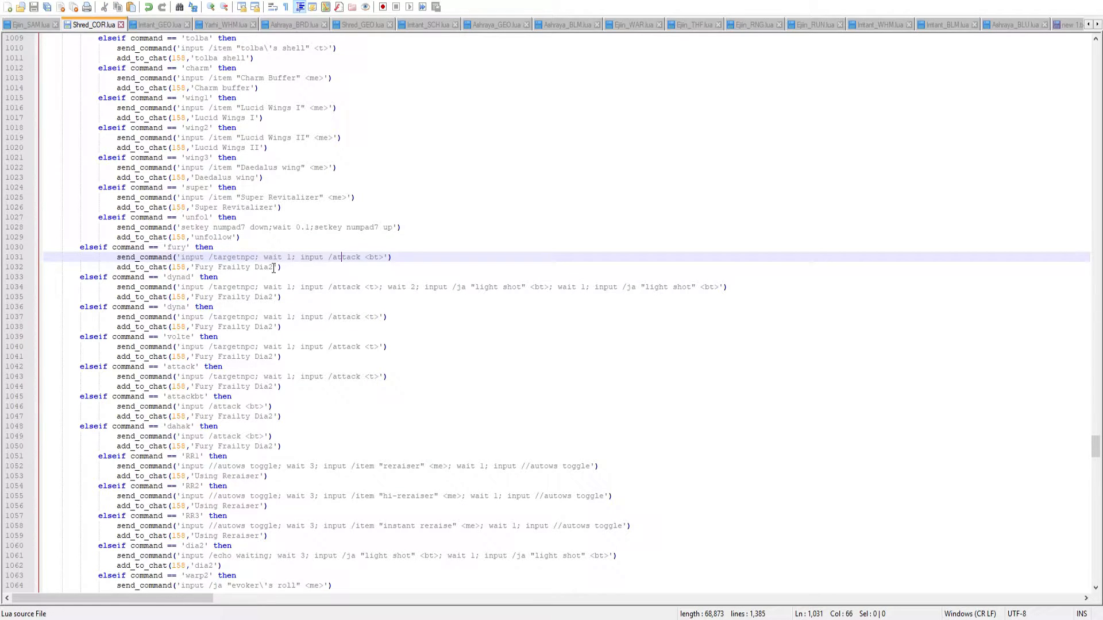
pyautogui.click(159, 24)
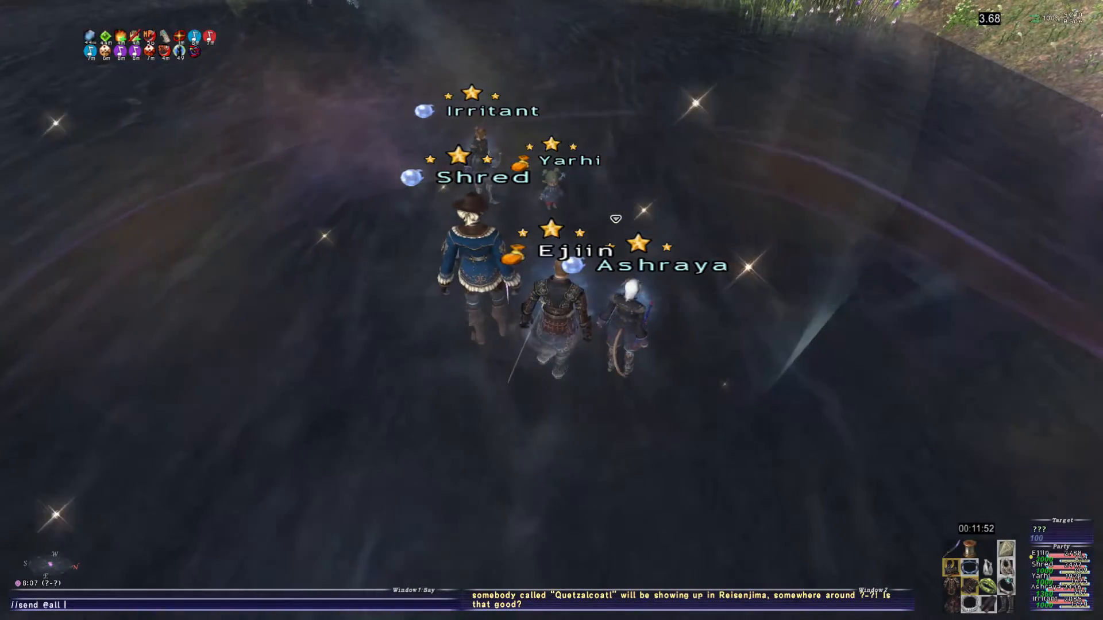
pyautogui.write('//autol')
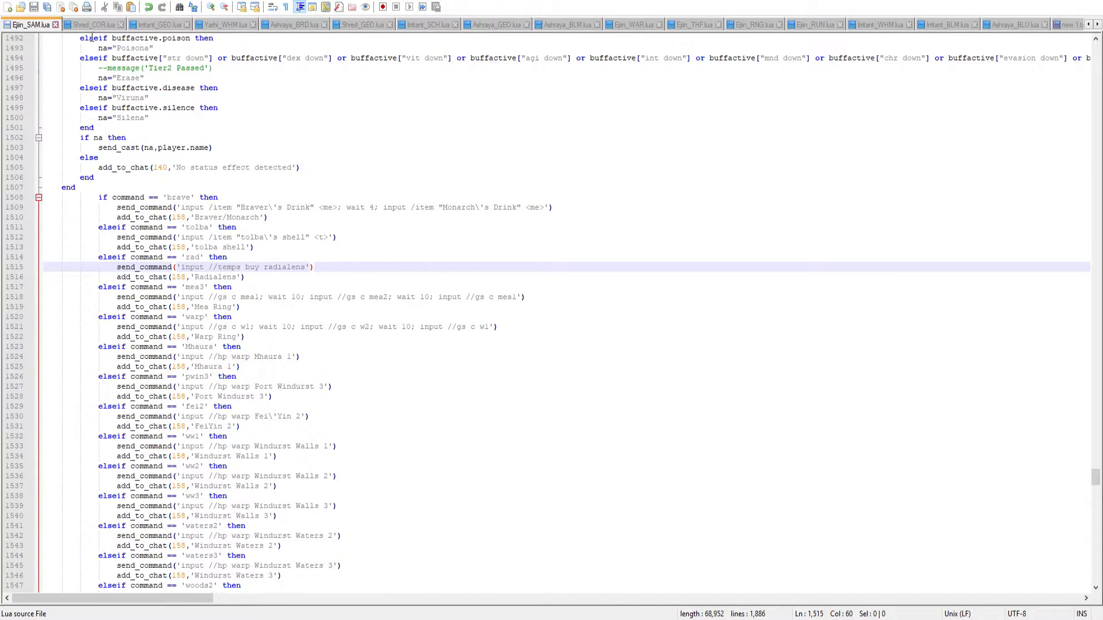
# - Compare the rad command's wait delays across Shred_COR.lua and Irritant_GEO.lua
pyautogui.click(86, 24)
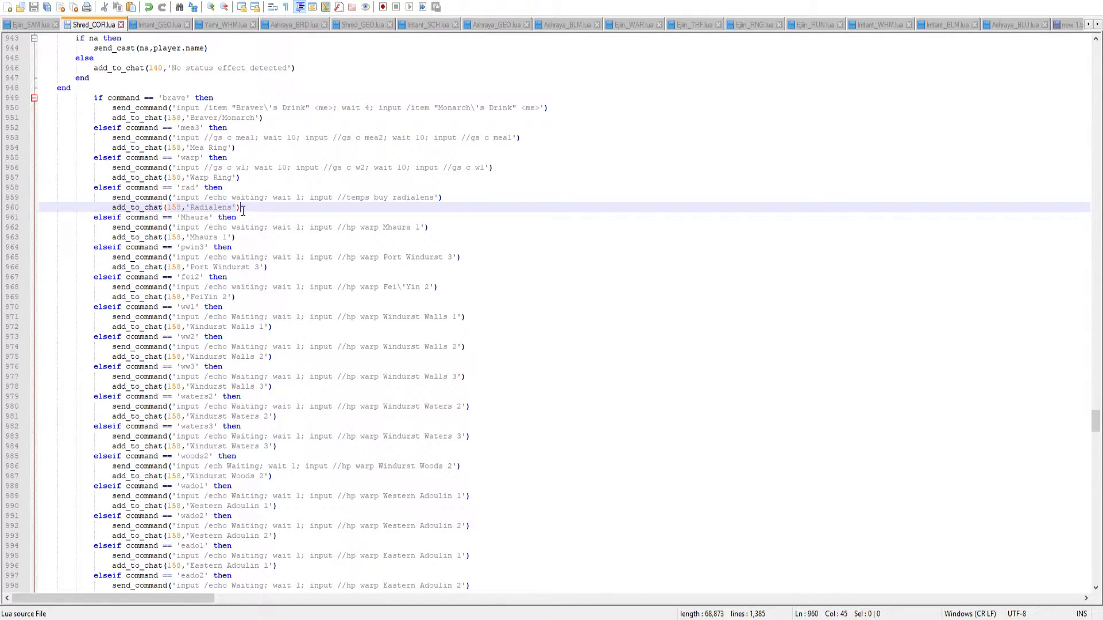
pyautogui.click(161, 24)
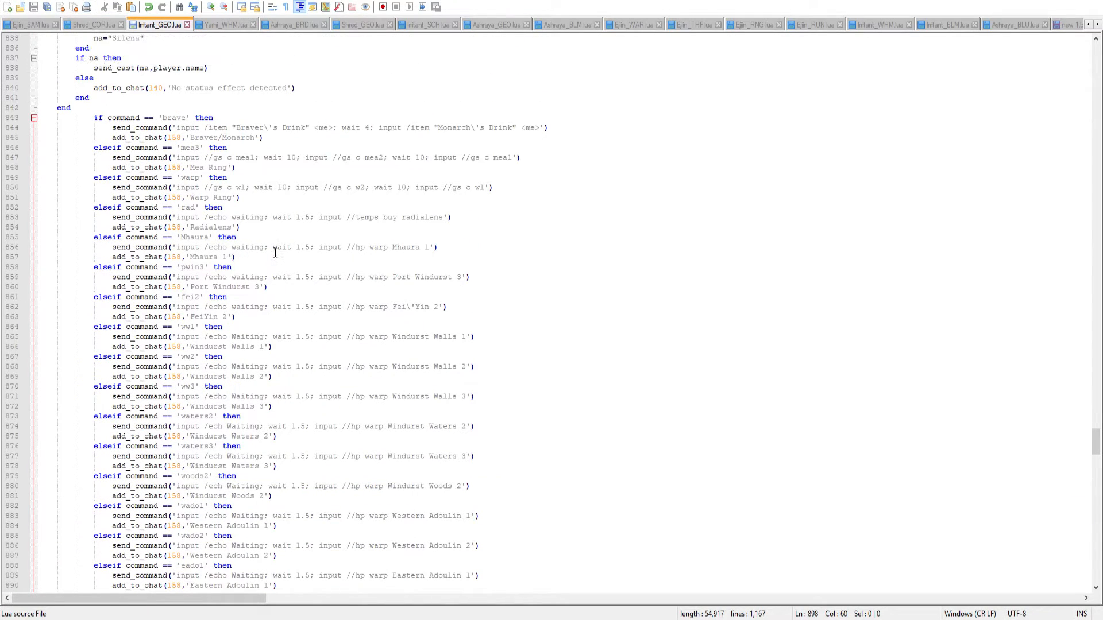
pyautogui.click(238, 237)
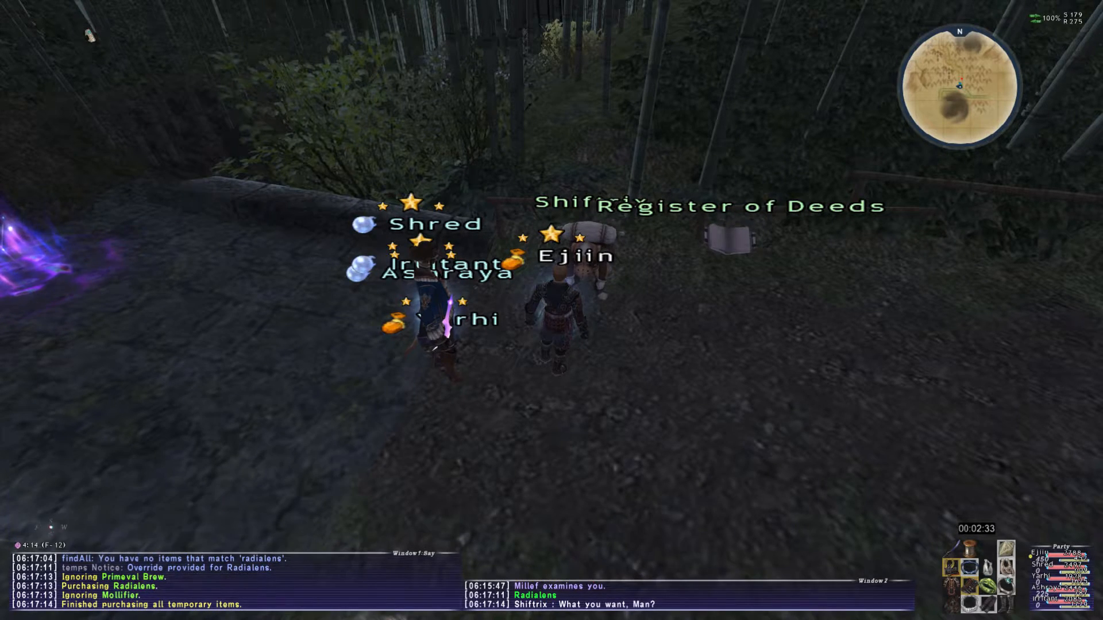
# - Run //findall radialens in chat to confirm the Radialens purchase across characters
pyautogui.write('//findall radialens')
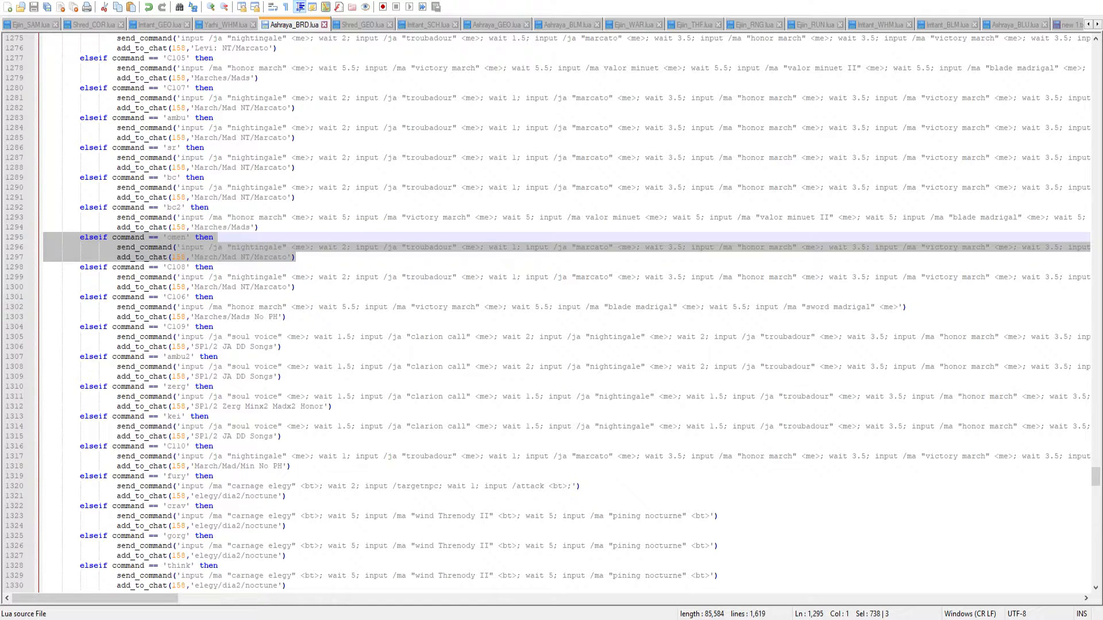
pyautogui.scroll(3)
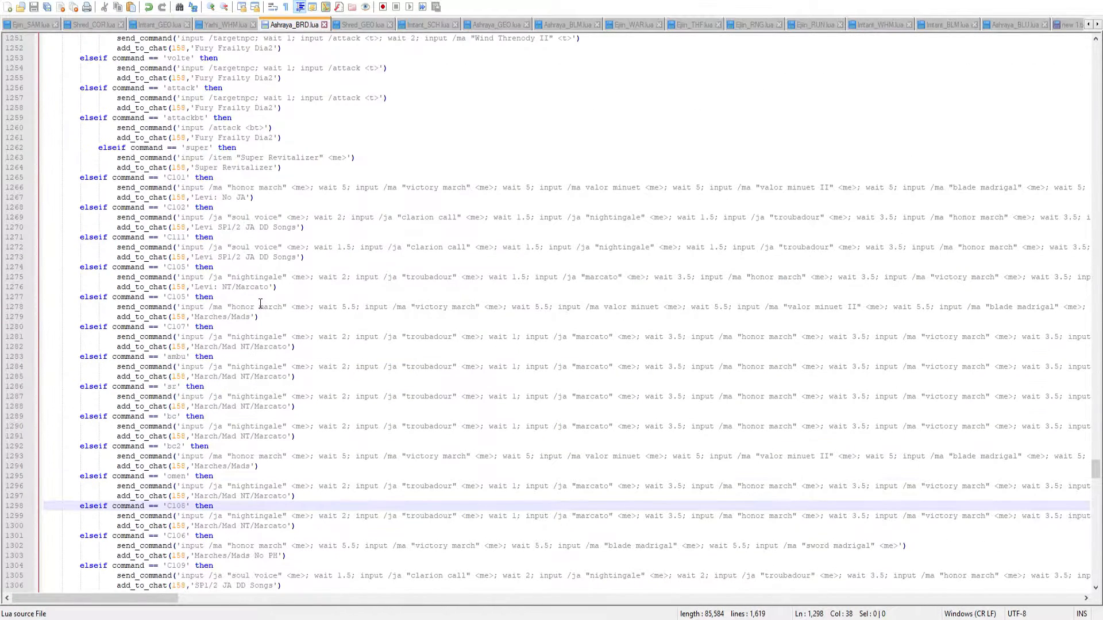
pyautogui.scroll(3)
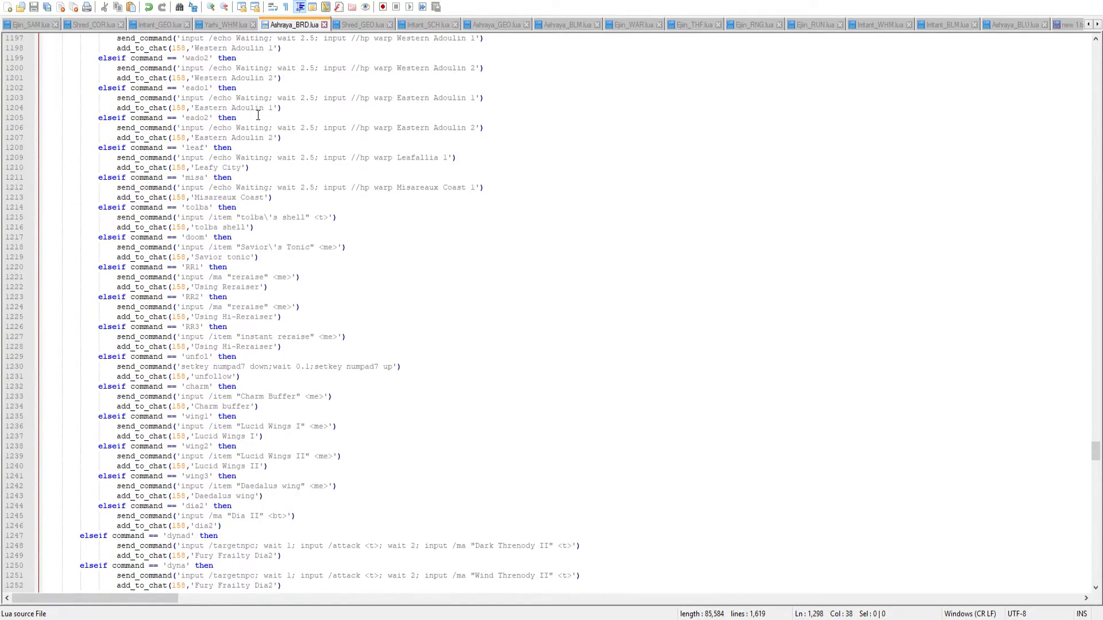
pyautogui.scroll(3)
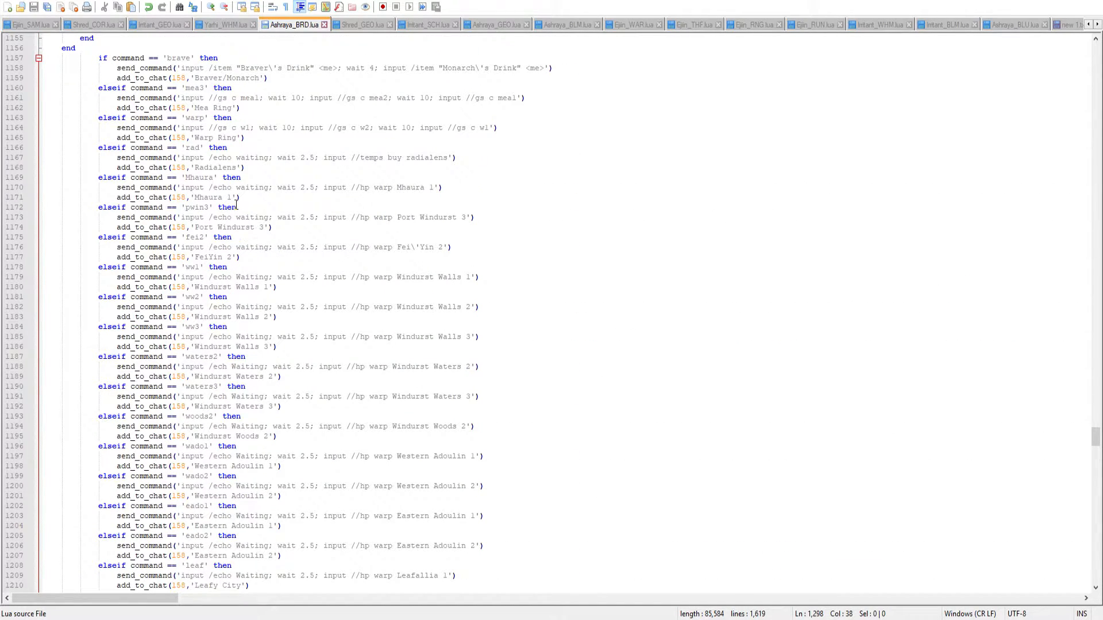
pyautogui.click(221, 157)
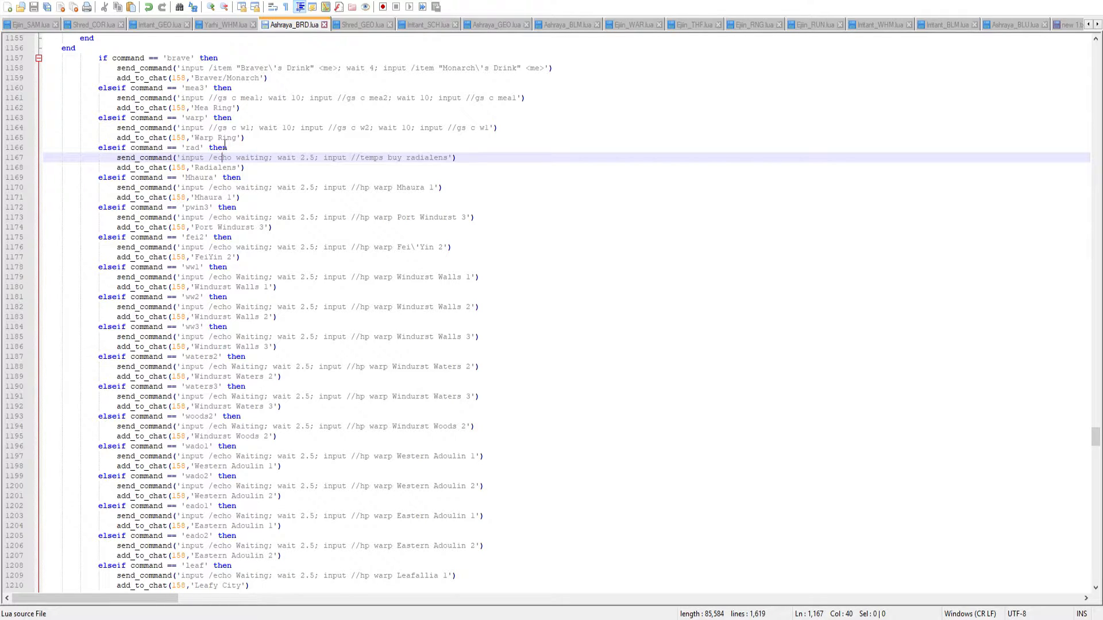
pyautogui.click(261, 187)
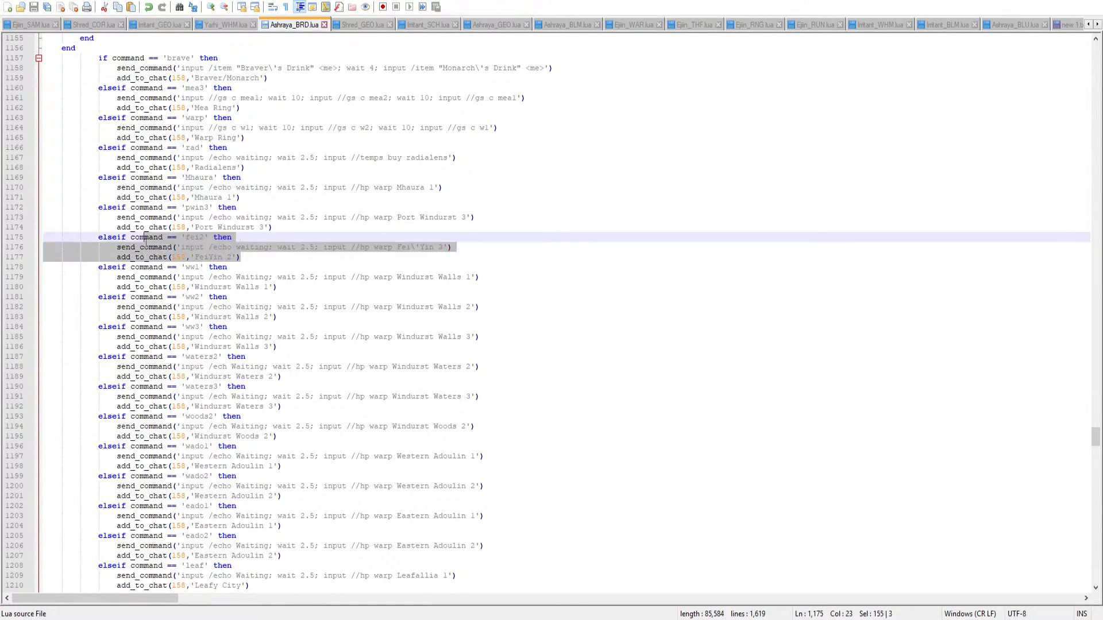
# - Point out the Fei'Yin 2 and Windurst Walls 1 warp entries with their 2.5-second waits
pyautogui.click(204, 237)
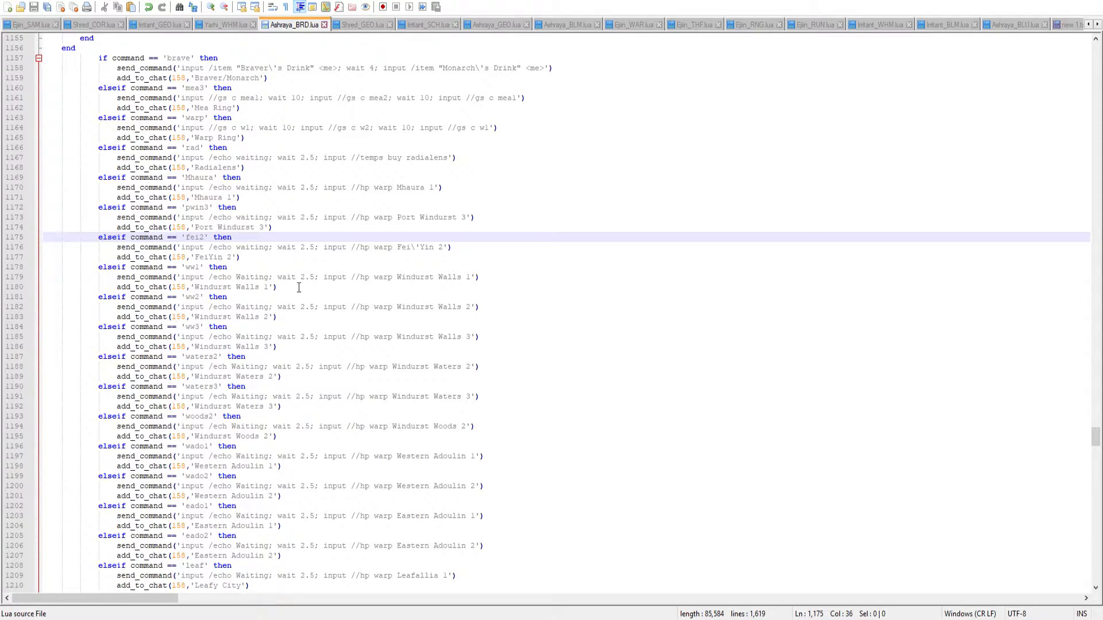
pyautogui.click(278, 287)
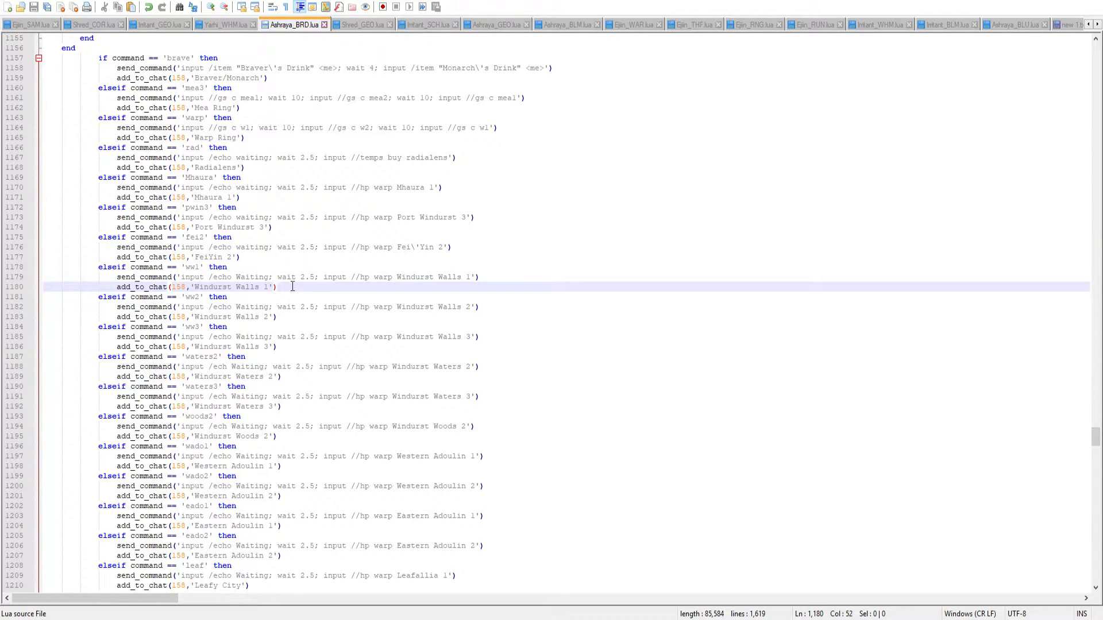
pyautogui.moveTo(908, 324)
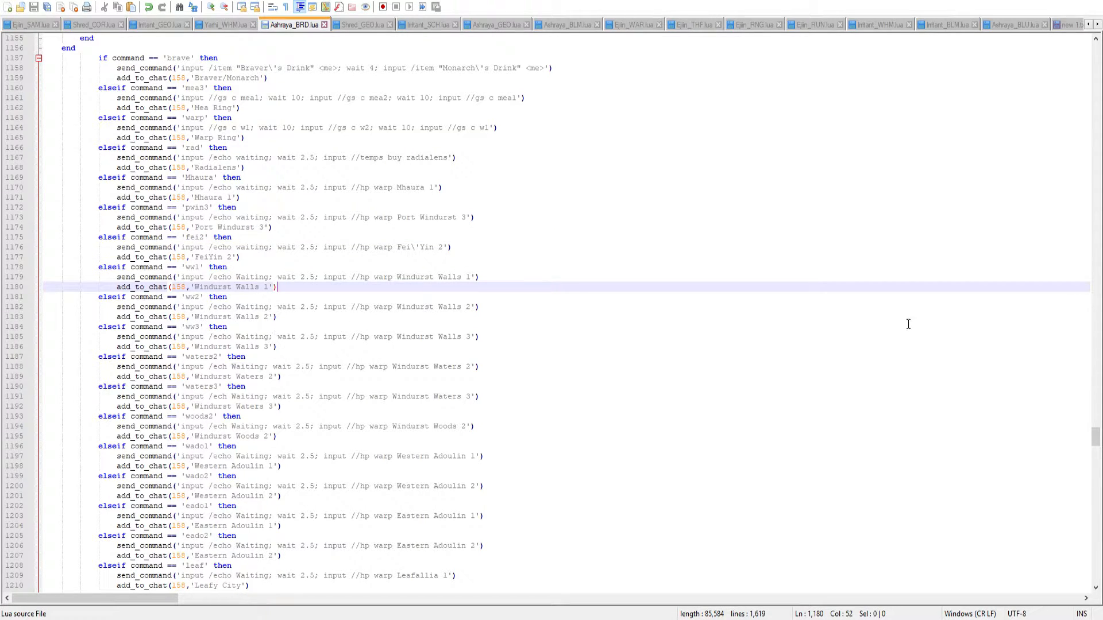
pyautogui.moveTo(372, 537)
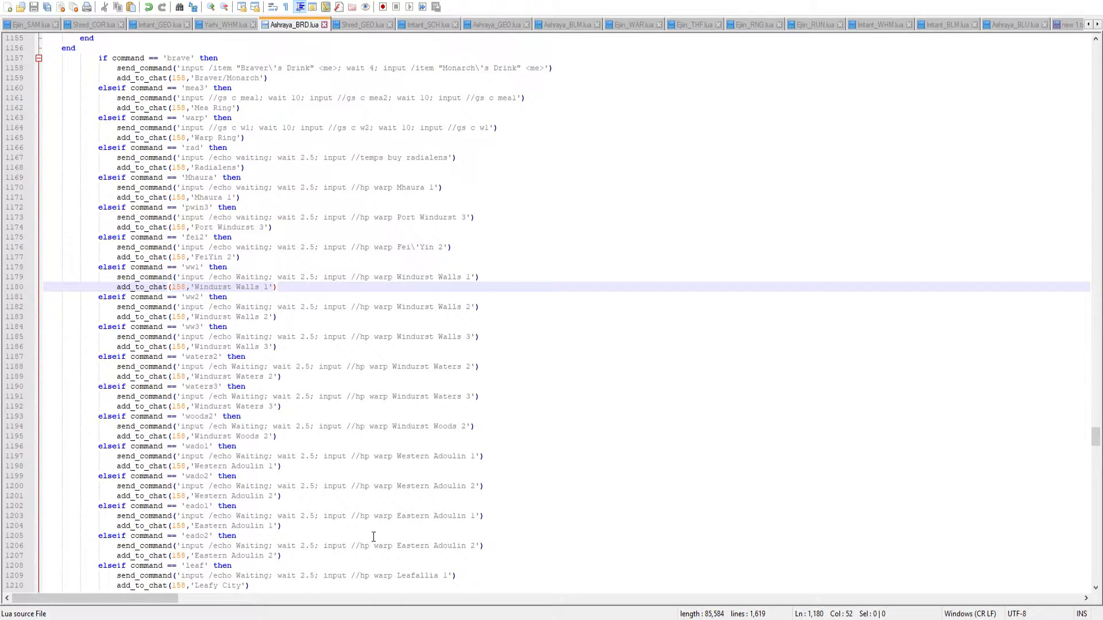
pyautogui.scroll(-3)
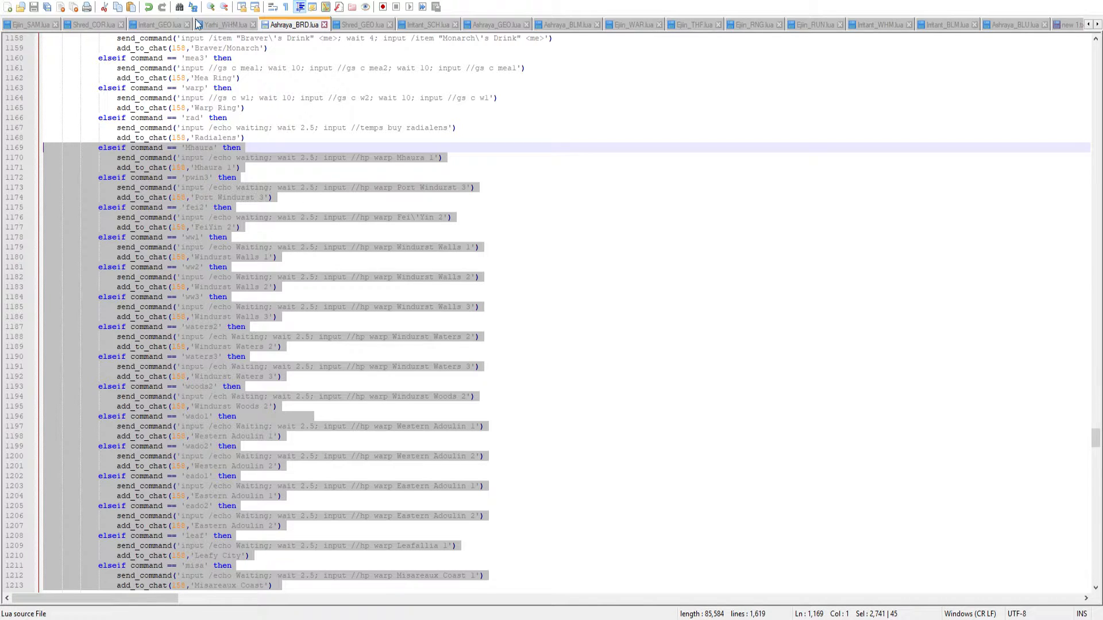
pyautogui.click(24, 24)
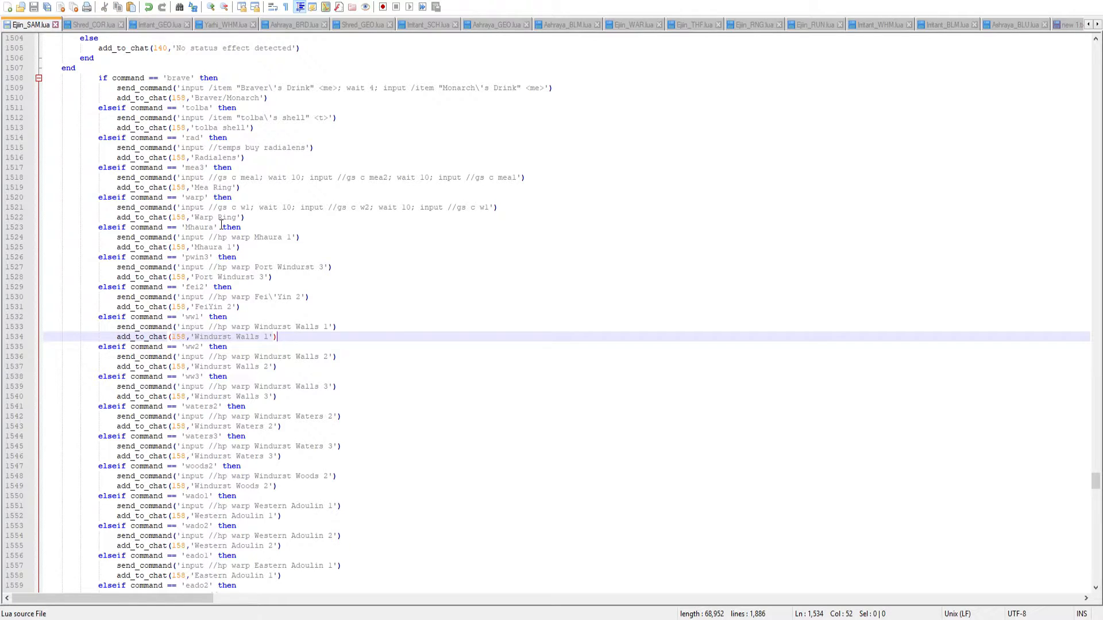
# - Scroll Ejiin_SAM's no-delay warp commands, then bring up Irritant_GEO.lua
pyautogui.scroll(-3)
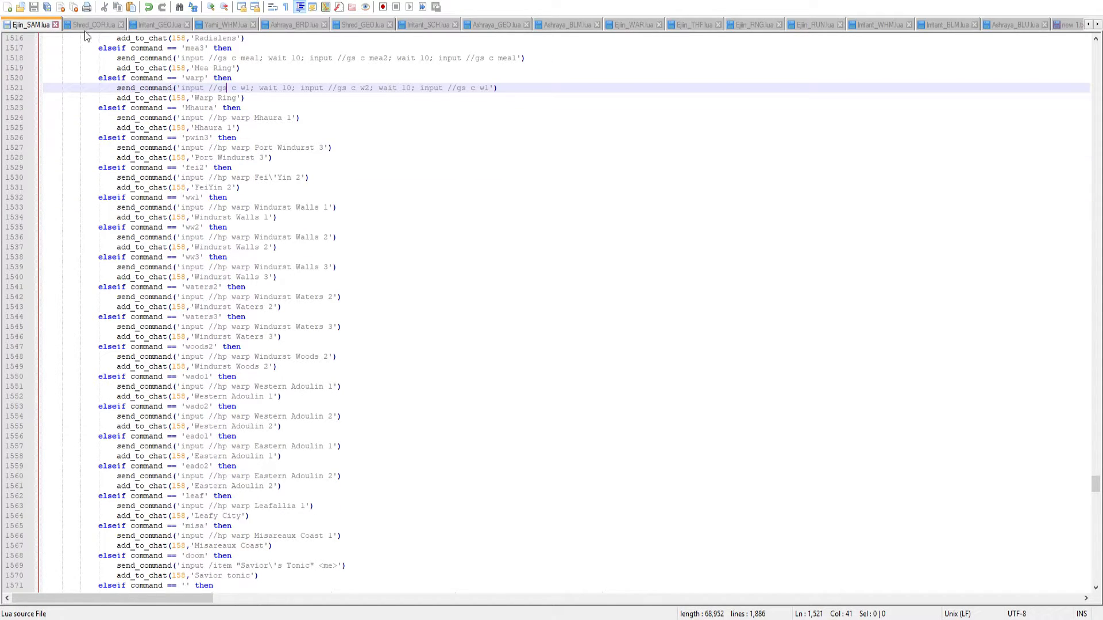
pyautogui.click(159, 23)
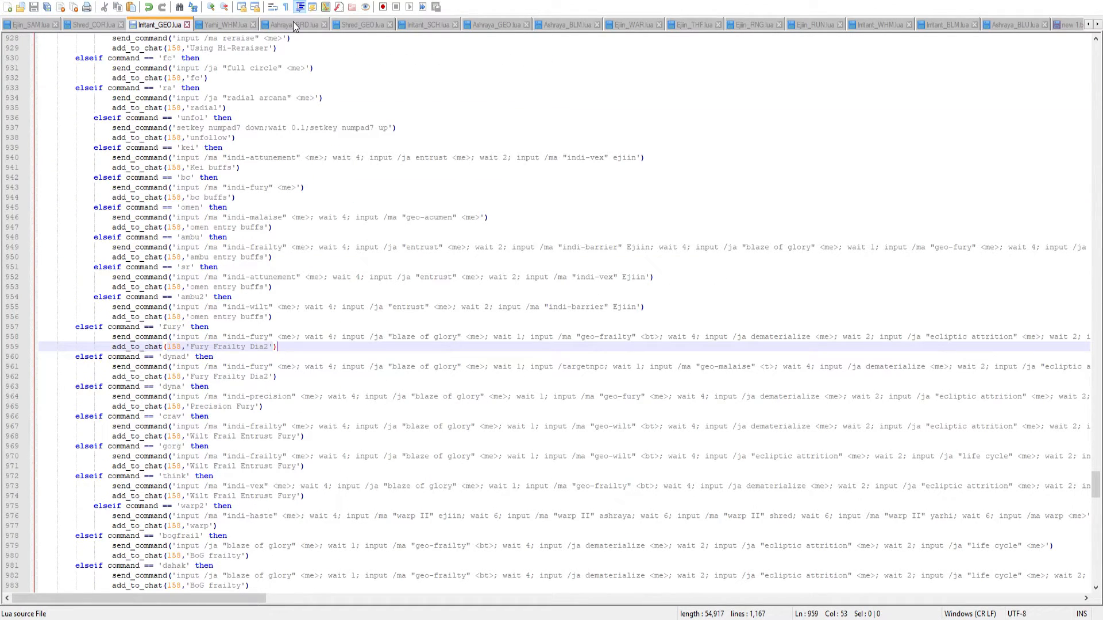
pyautogui.click(292, 24)
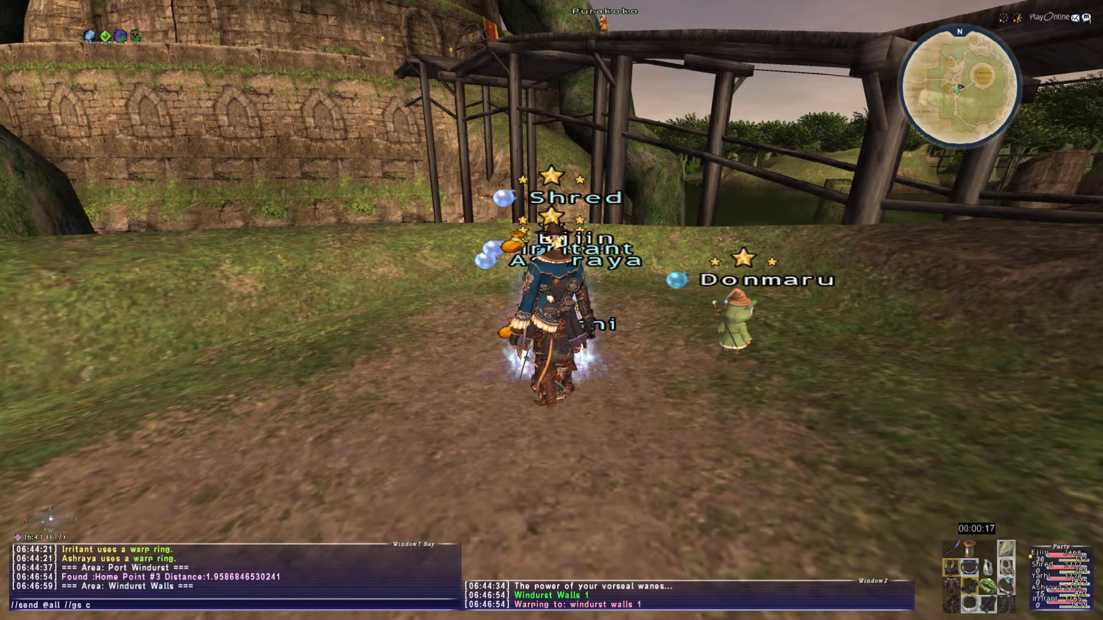
pyautogui.write('wado1')
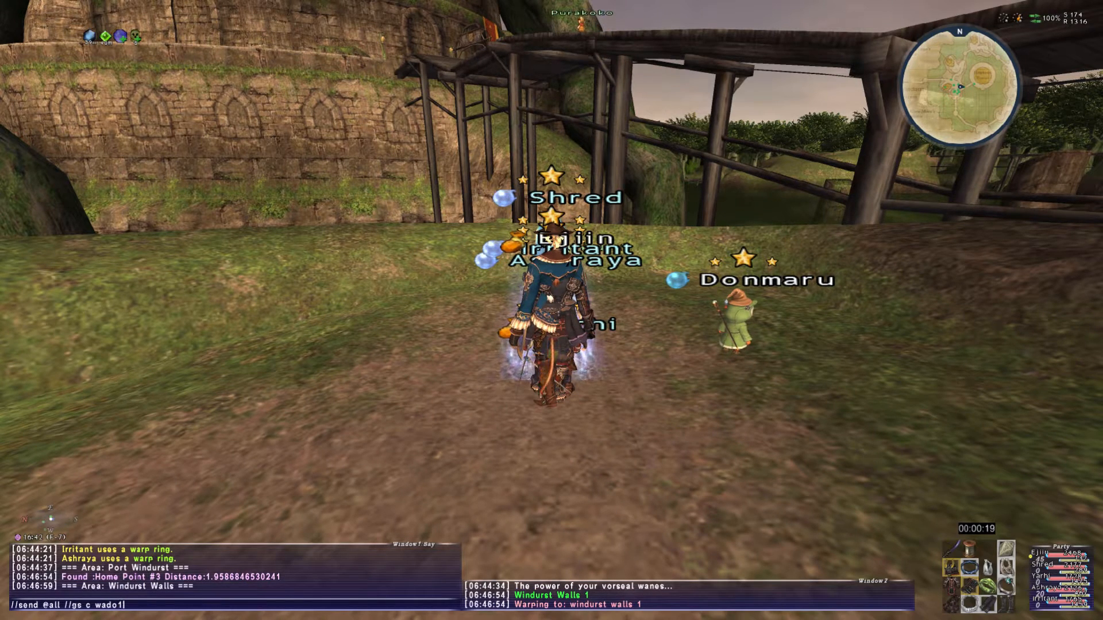